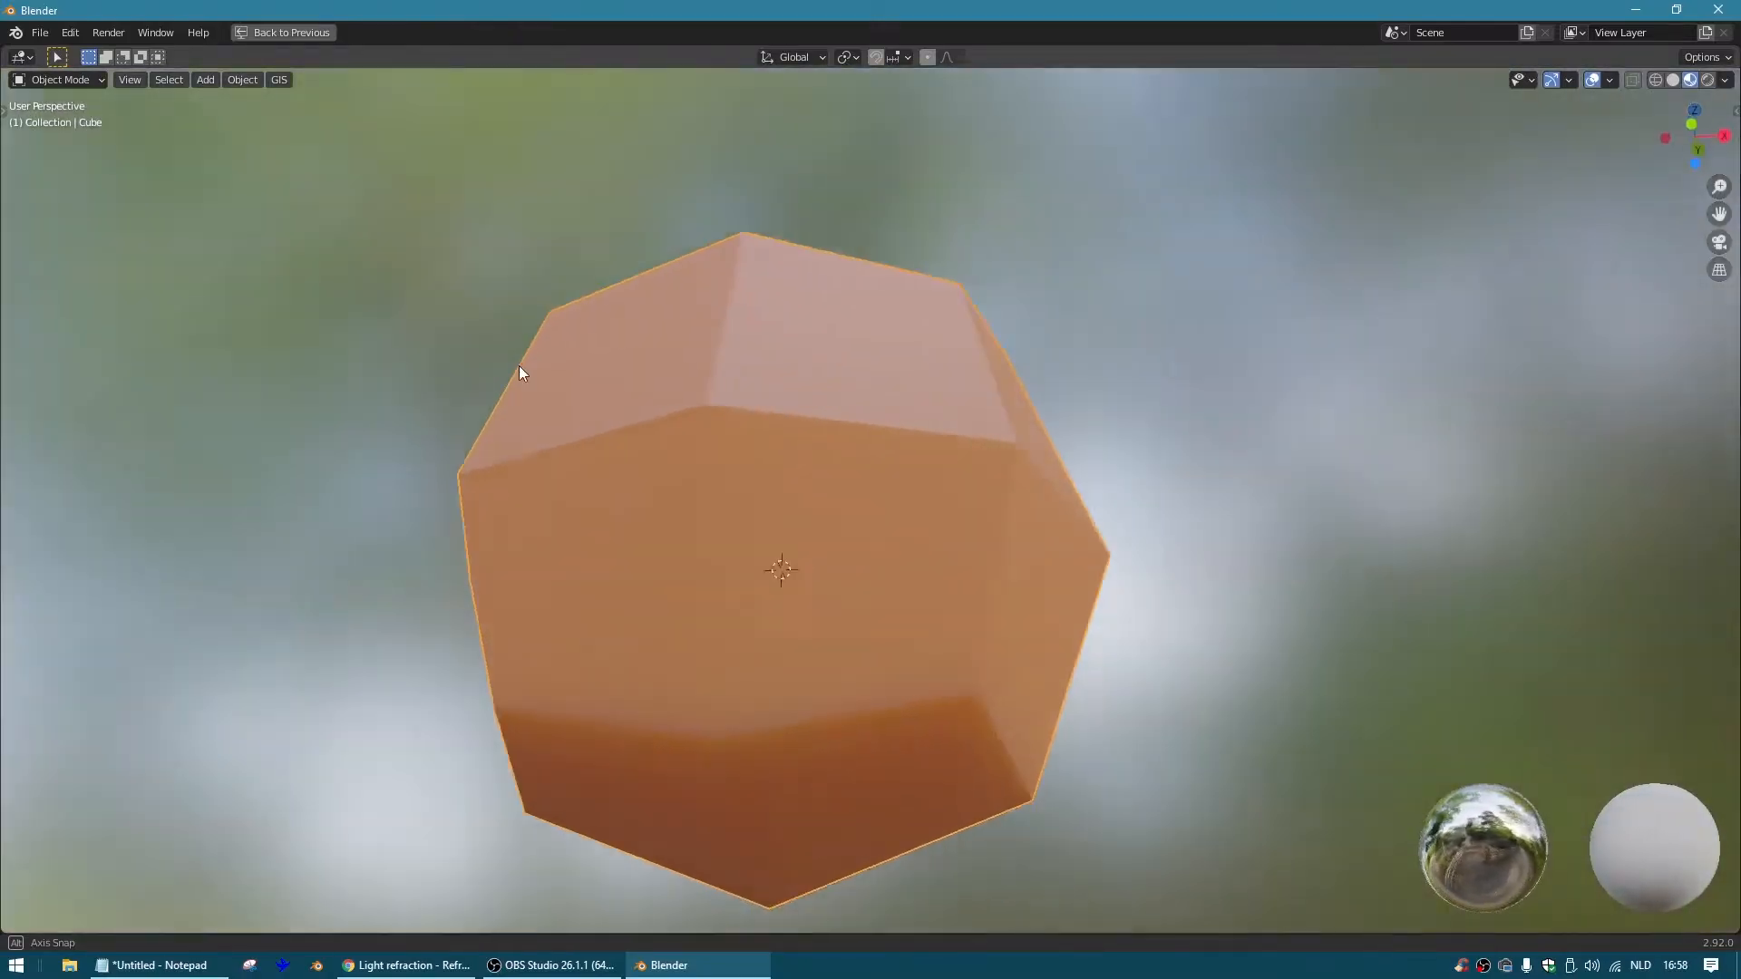
Search Google for 'What is glass refraction' and browse the image results of glasses of water
{"action": "left_click", "coordinate": [521, 7]}
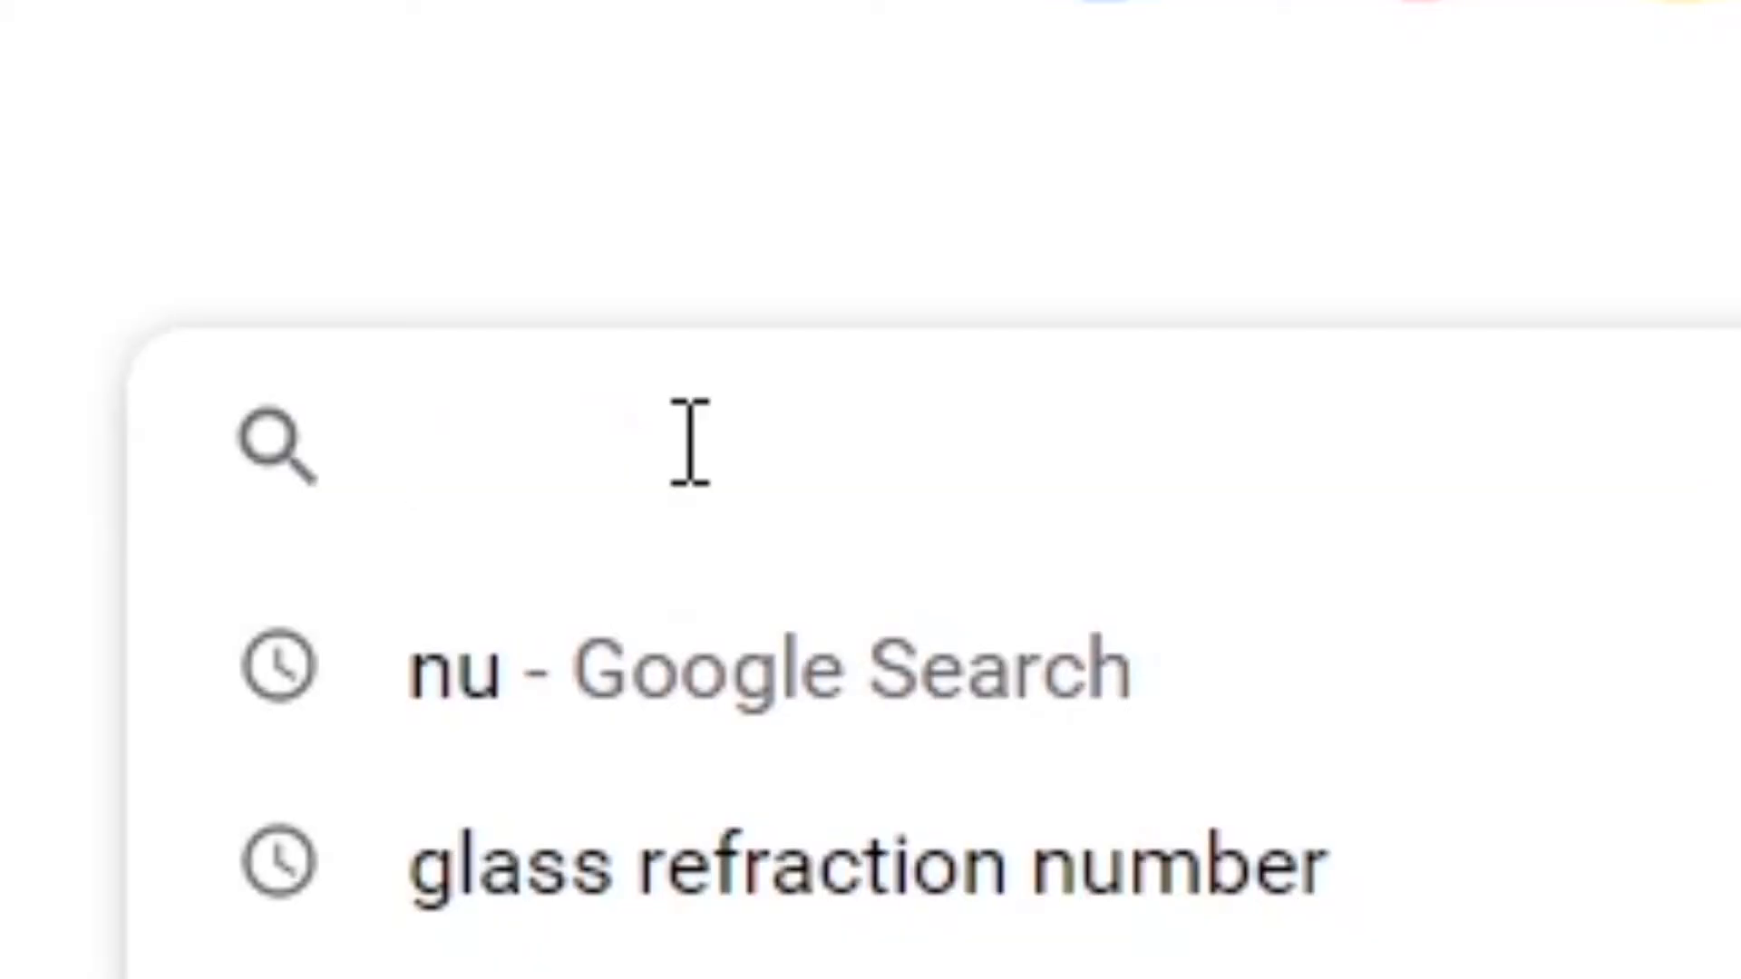
{"action": "type", "text": "What is glass refraction"}
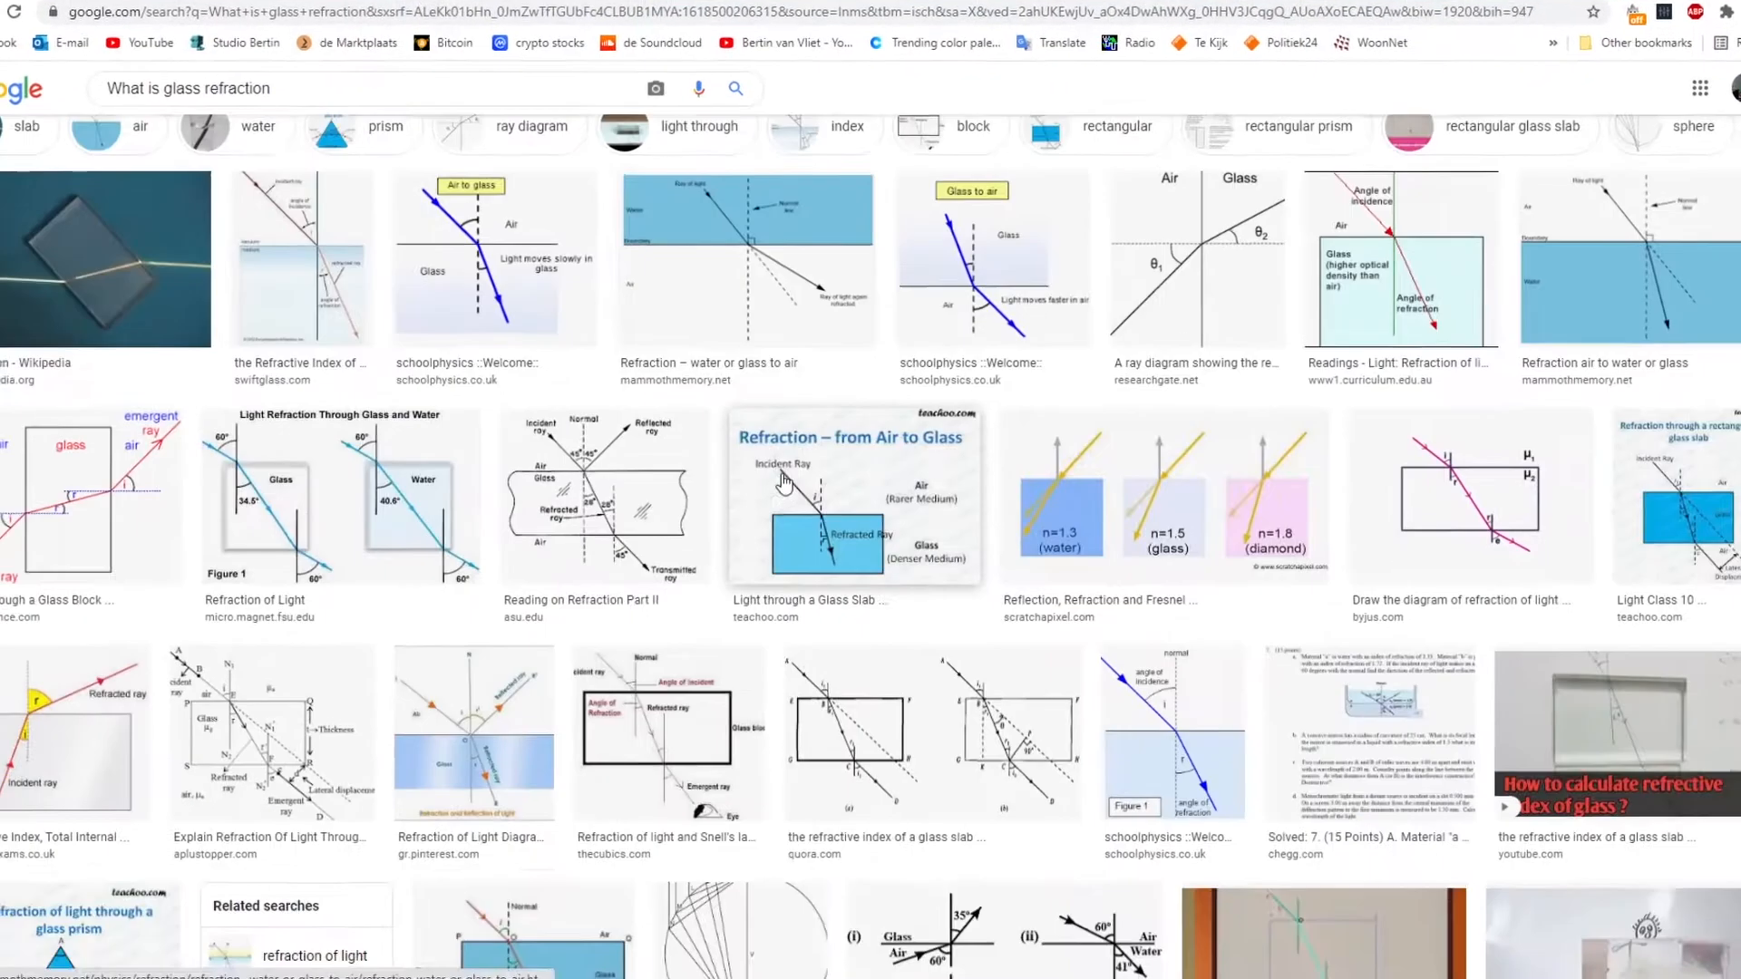
{"action": "scroll", "scroll_direction": "down", "scroll_amount": 3}
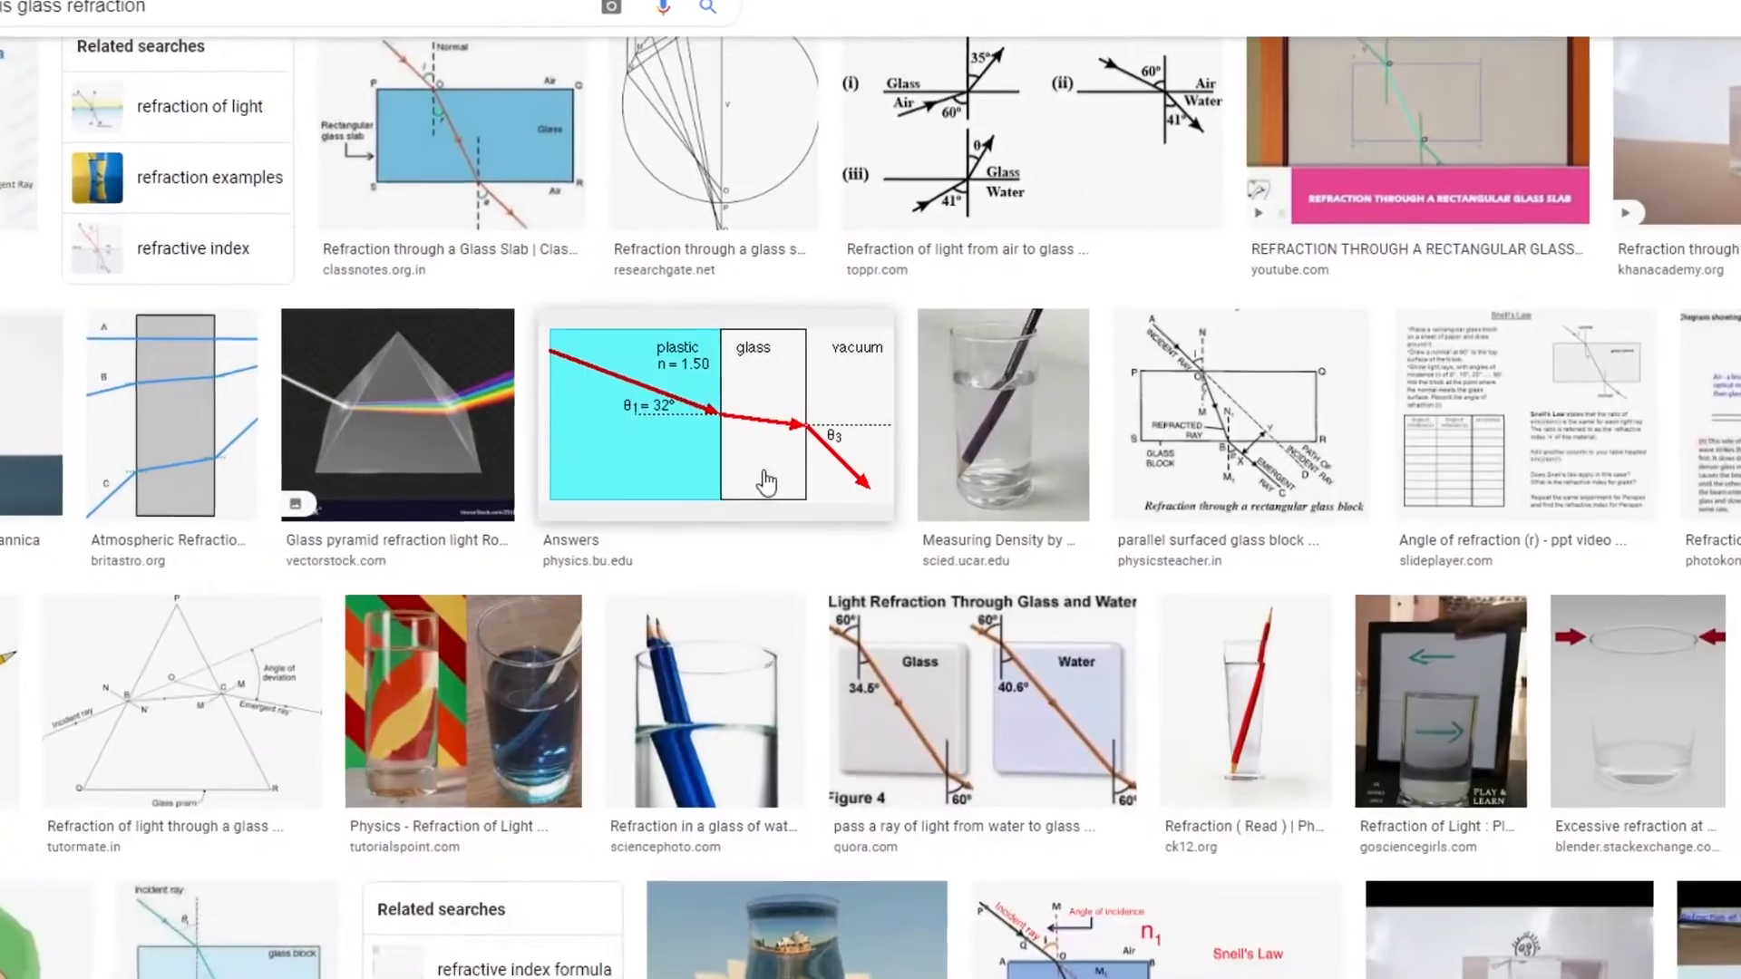
{"action": "scroll", "scroll_direction": "down", "scroll_amount": 3}
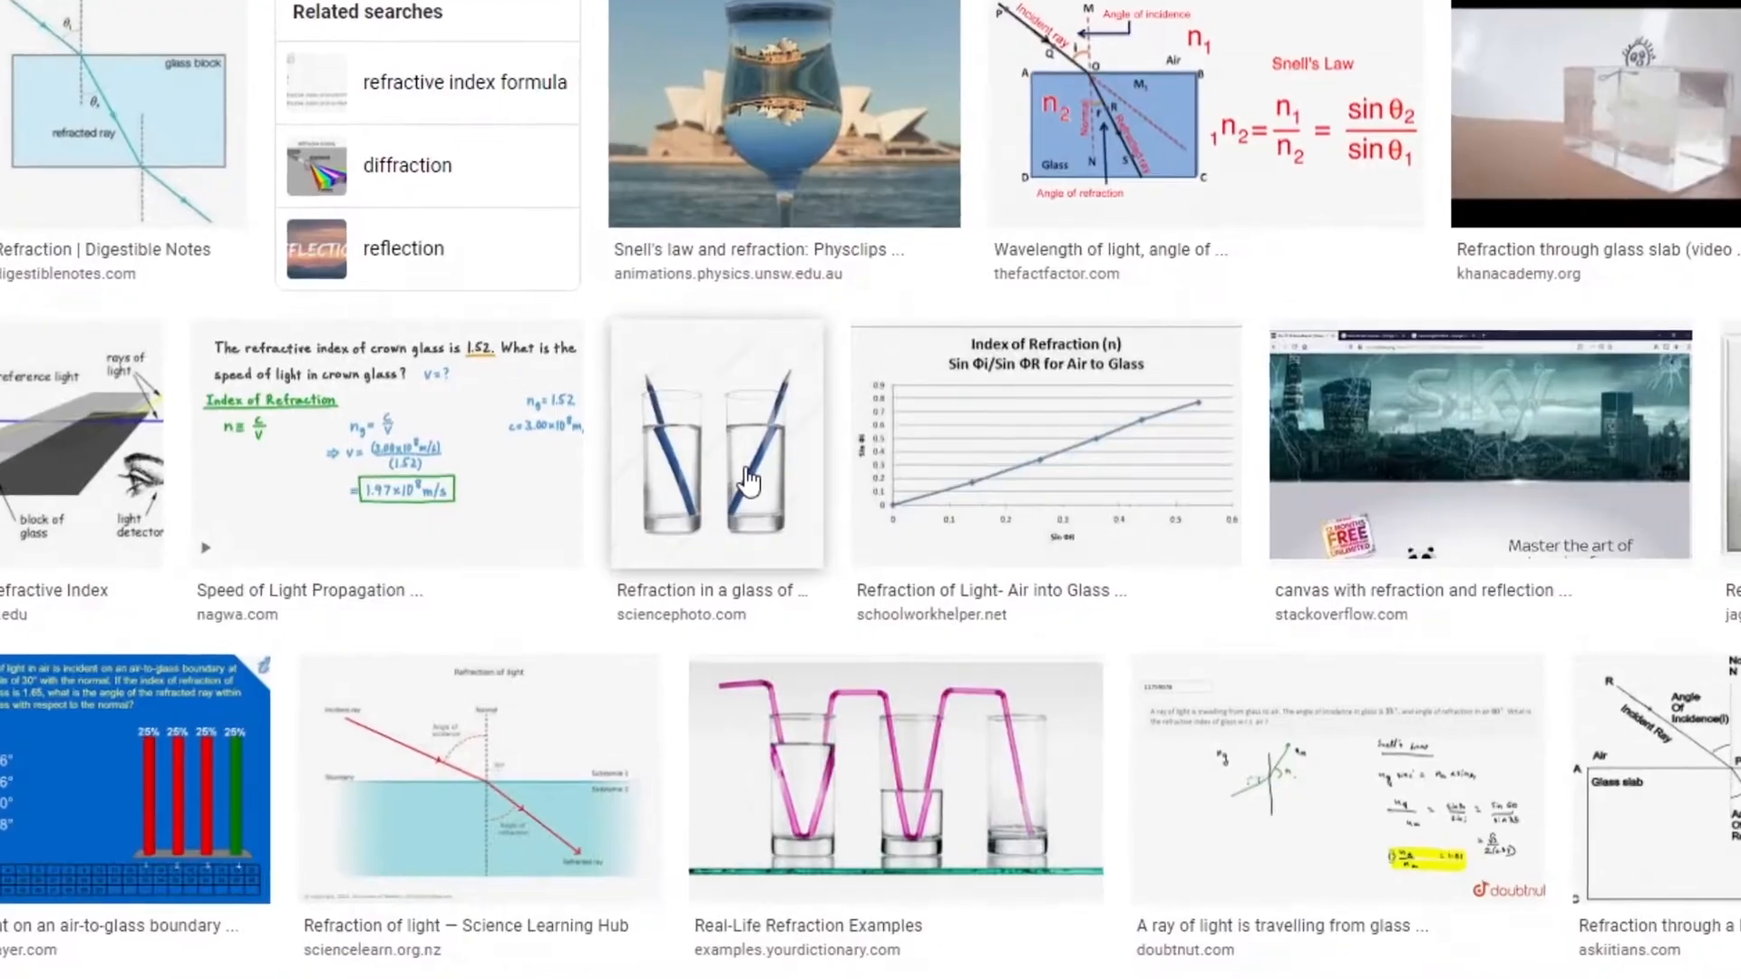
{"action": "left_click", "coordinate": [551, 965]}
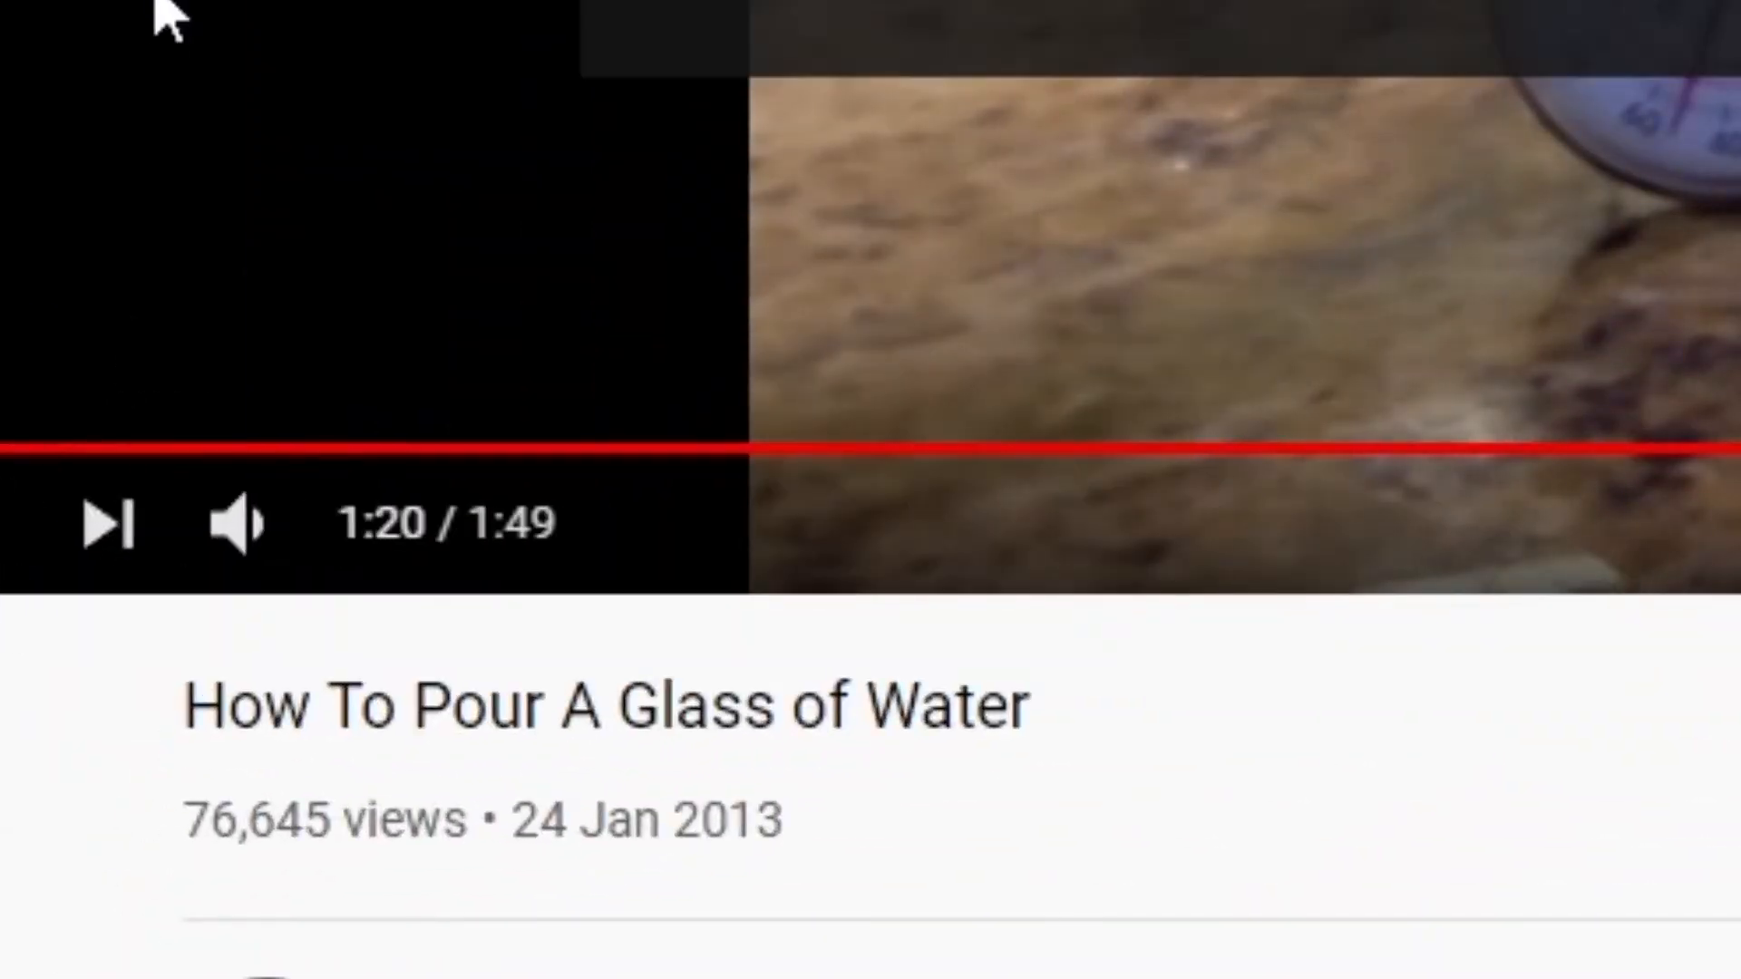
Play the 'How To Pour A Glass of Water' YouTube video as a reference
{"action": "left_click", "coordinate": [780, 965]}
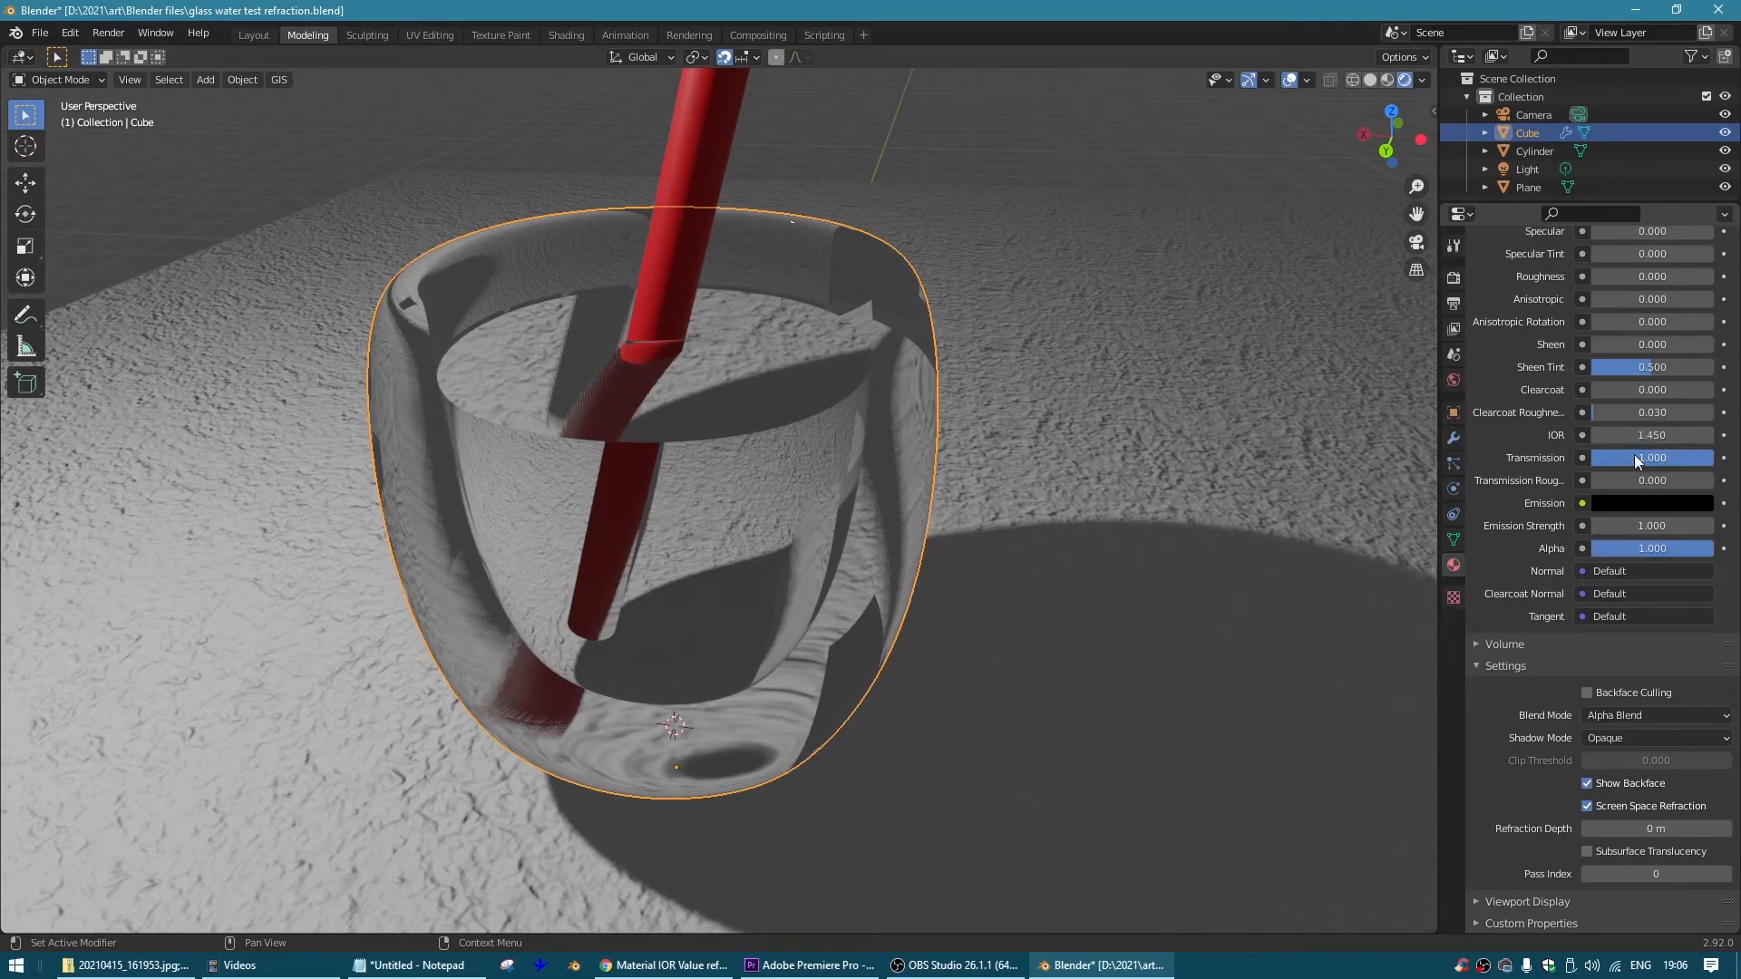
Try glass IOR values 1.0, 1.333 and 1.450, then raise it to 1.850 for strong bending
{"action": "double_click", "coordinate": [1650, 433]}
{"action": "type", "text": "1.000"}
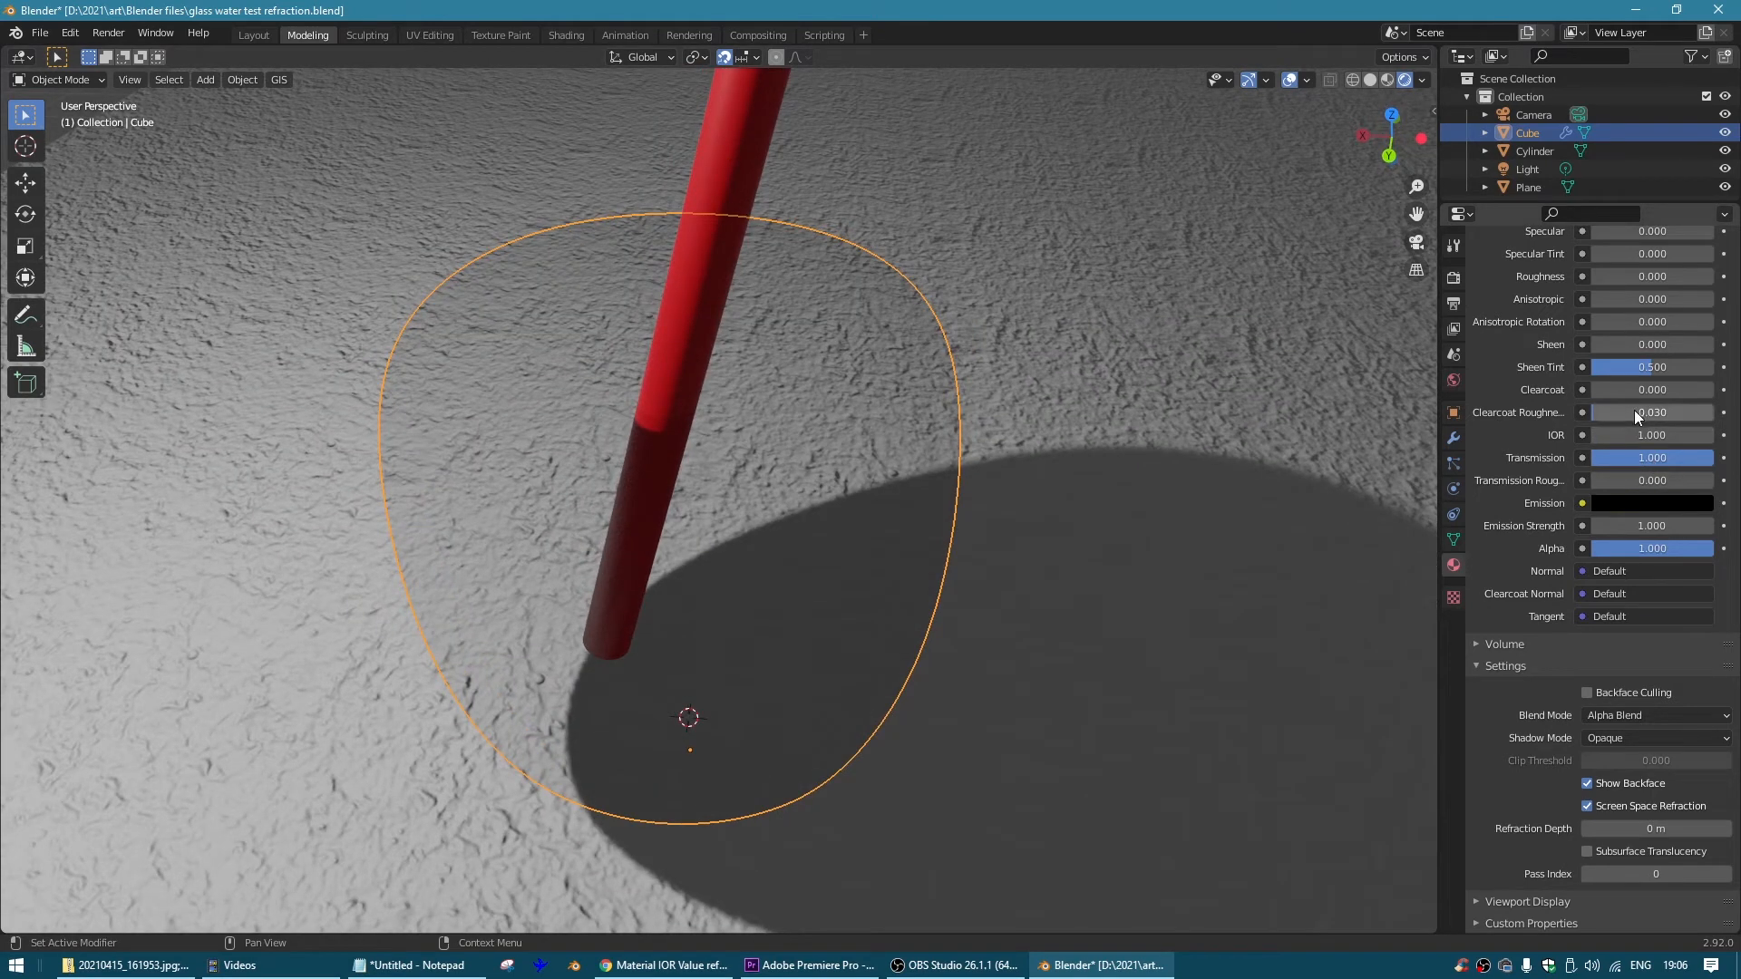
{"action": "double_click", "coordinate": [1651, 433]}
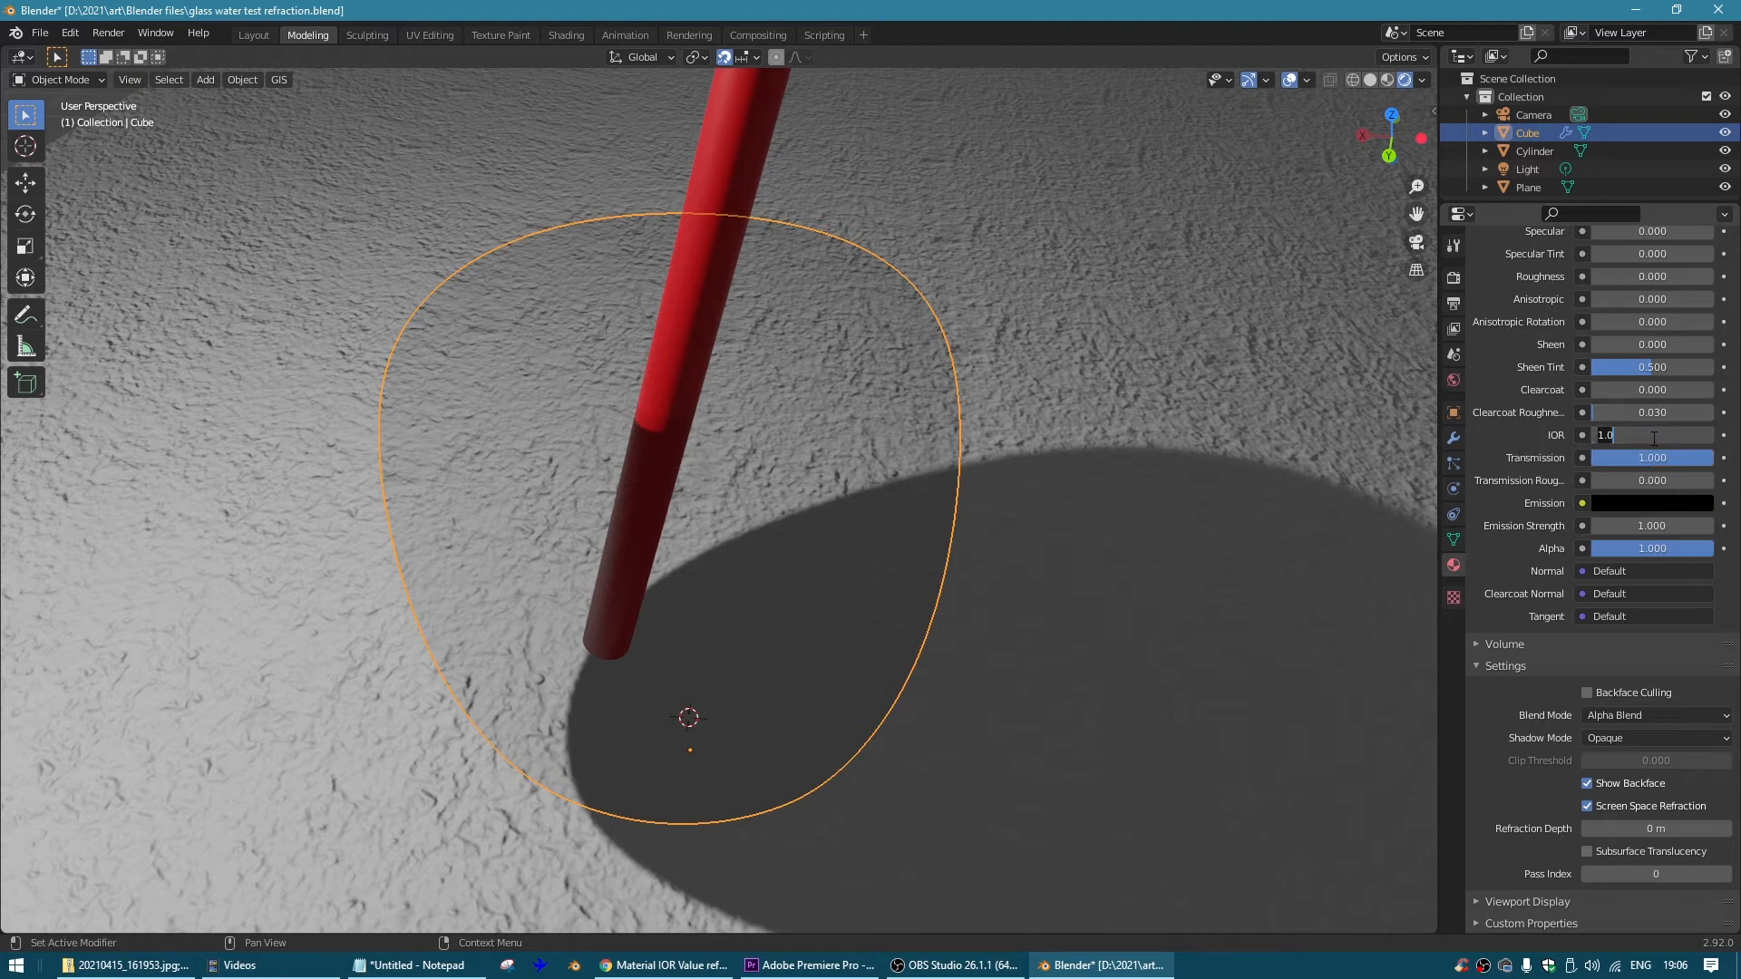
{"action": "type", "text": "1.333"}
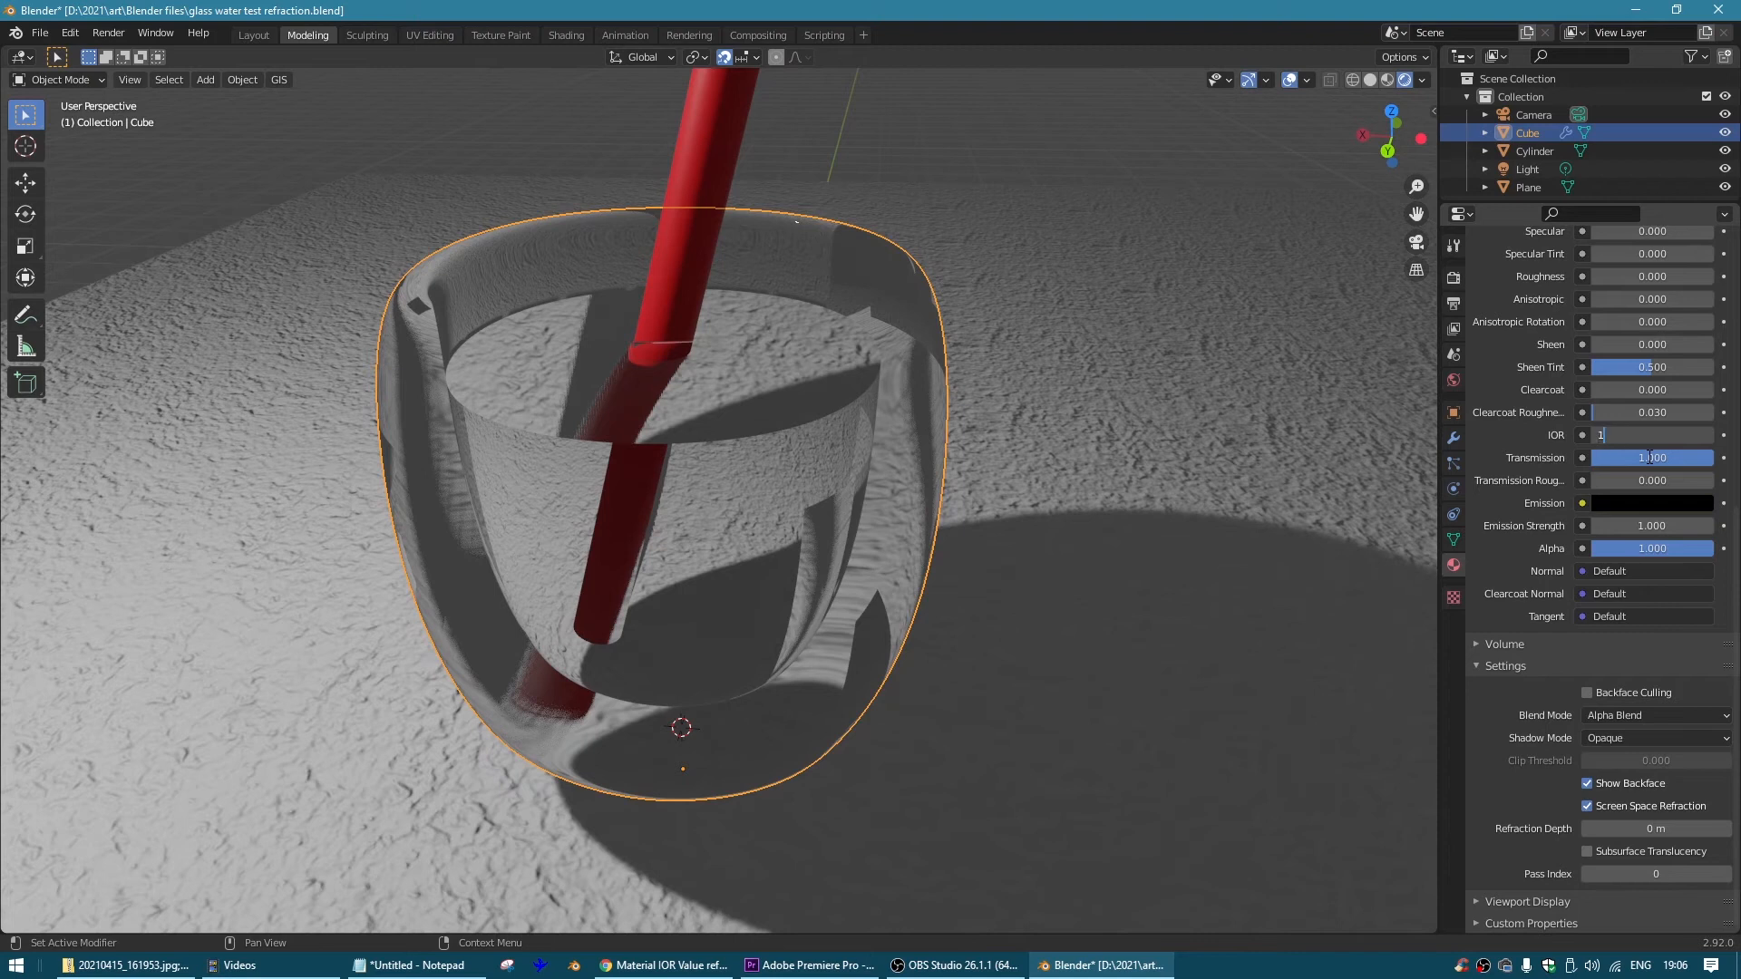
{"action": "type", "text": "1.450"}
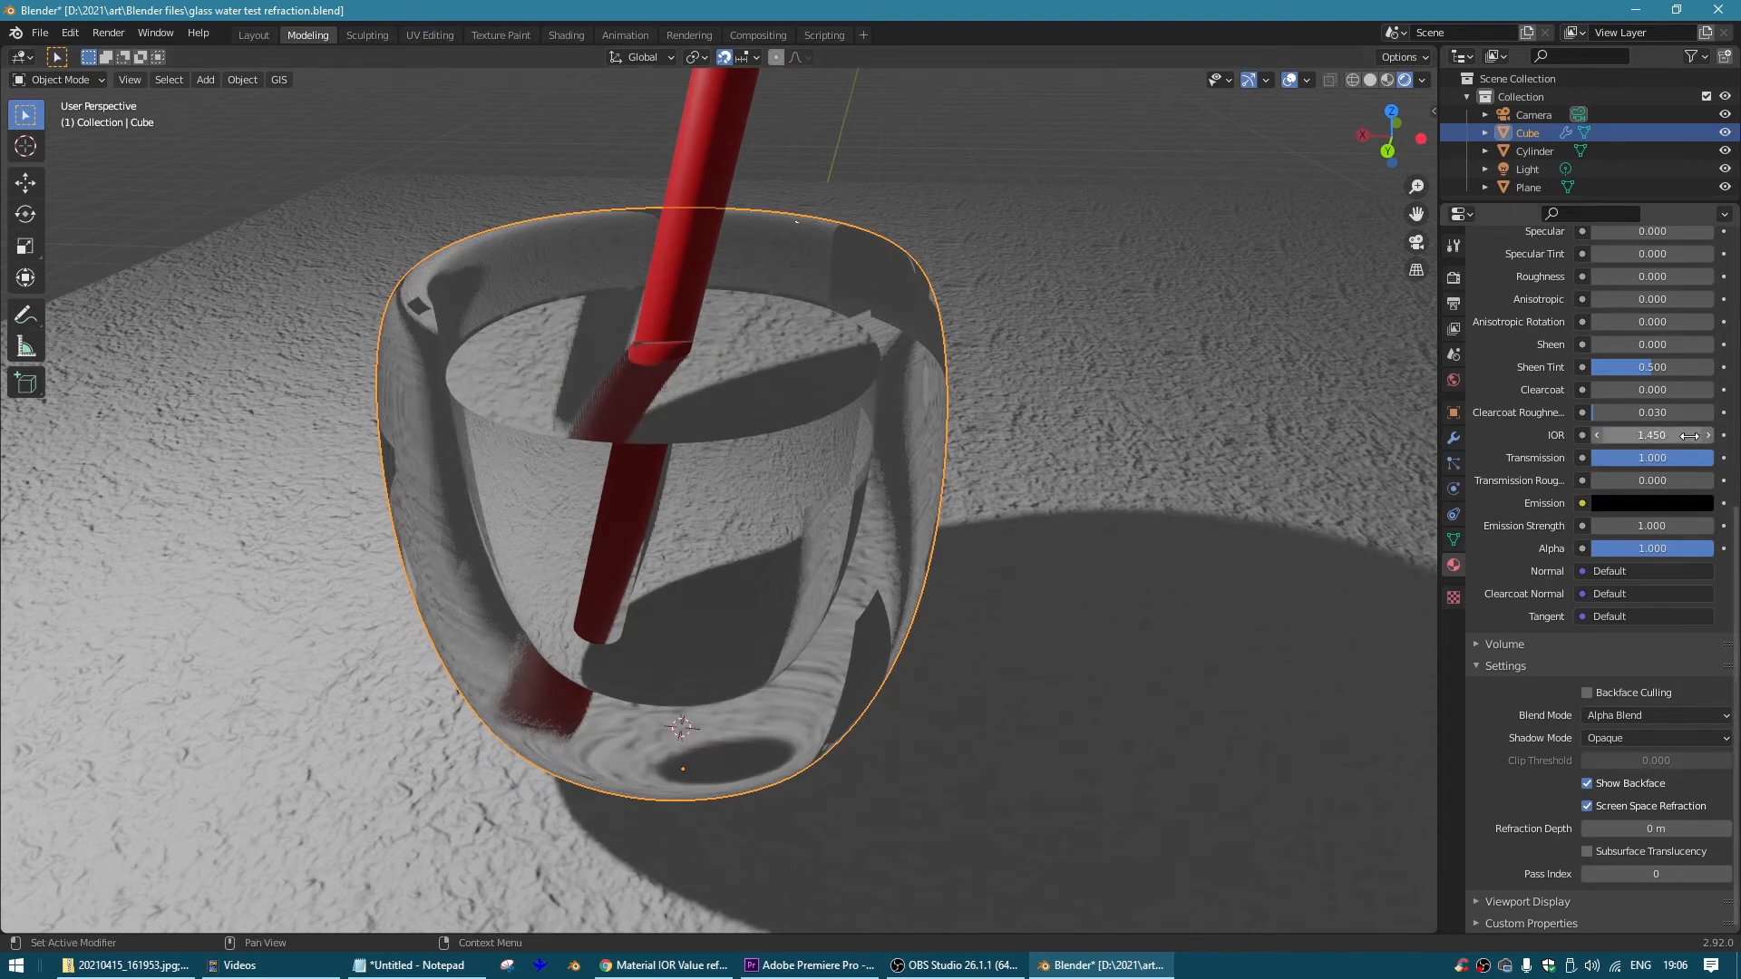
{"action": "left_click_drag", "start_coordinate": [1610, 434], "coordinate": [1654, 434]}
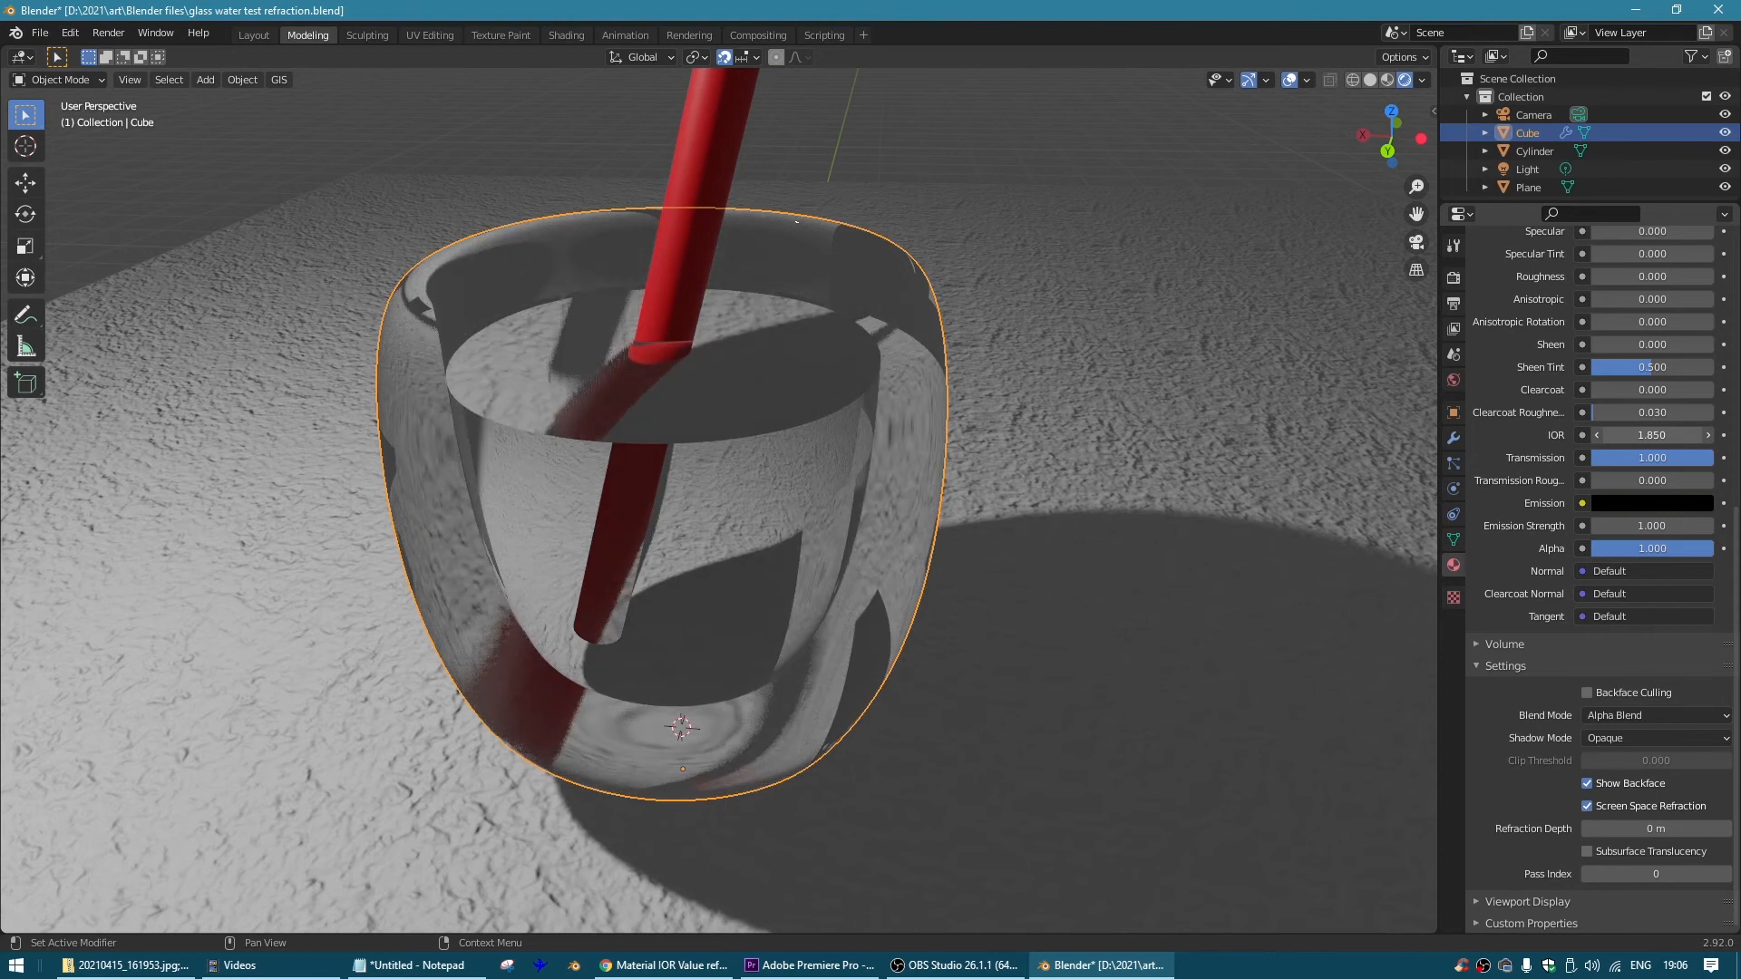